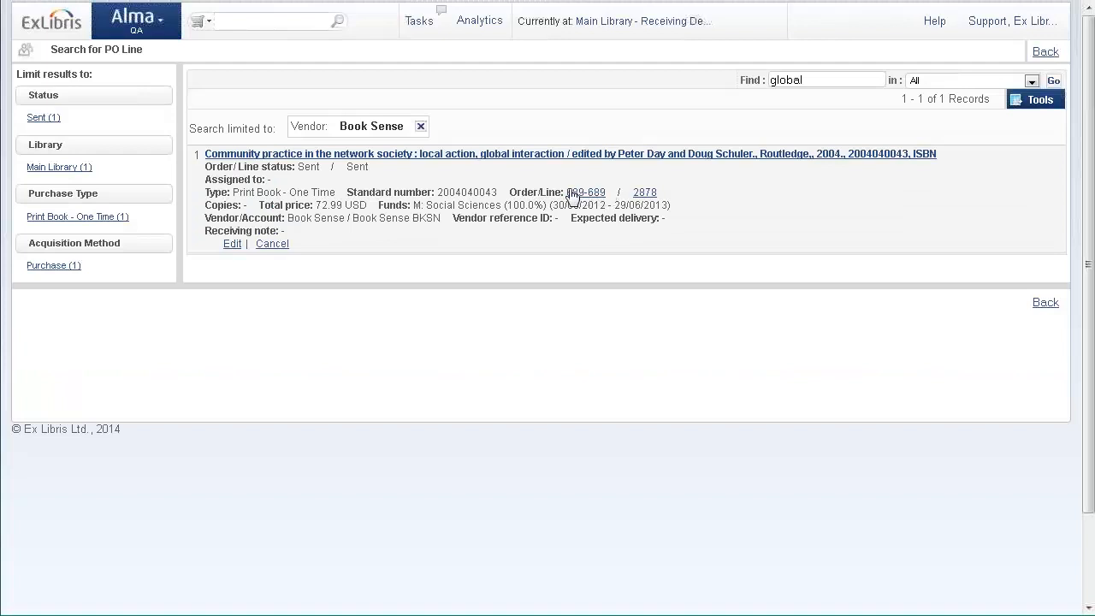
pyautogui.moveTo(413, 187)
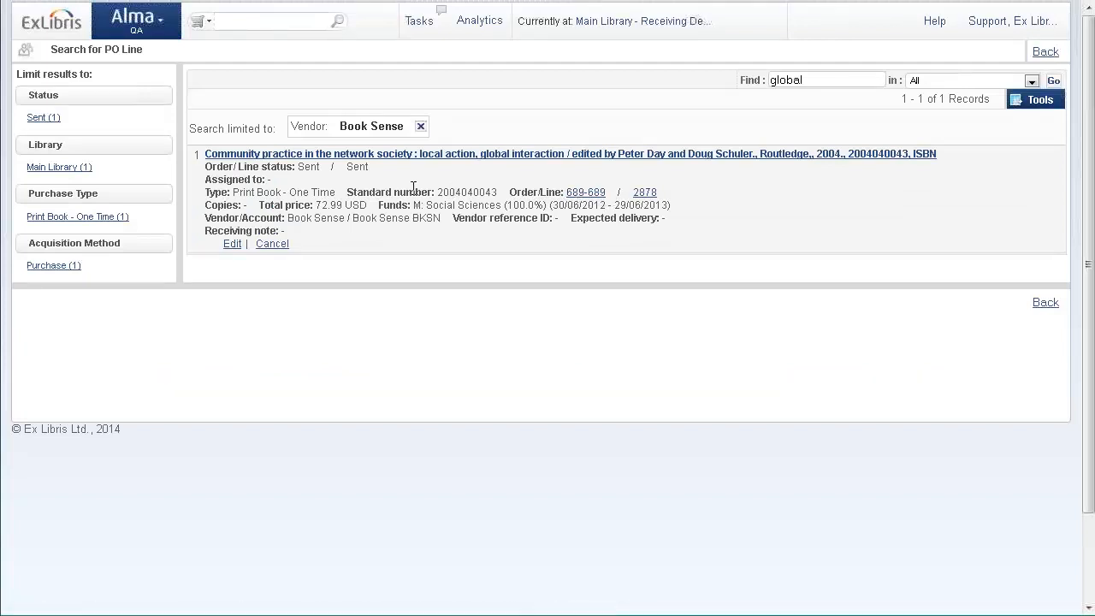
pyautogui.moveTo(447, 221)
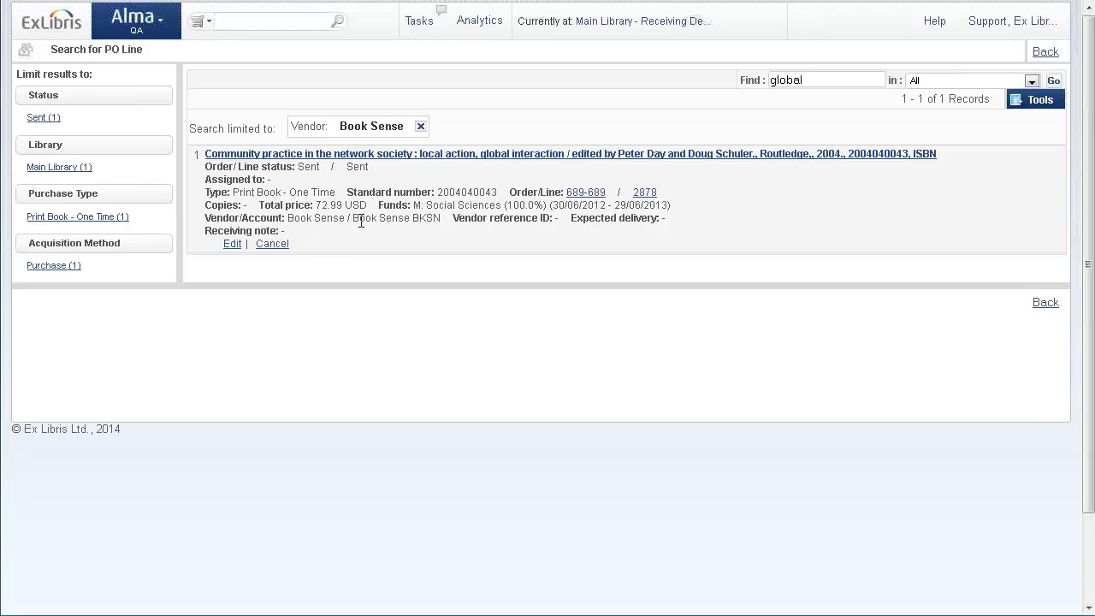
pyautogui.moveTo(418, 206)
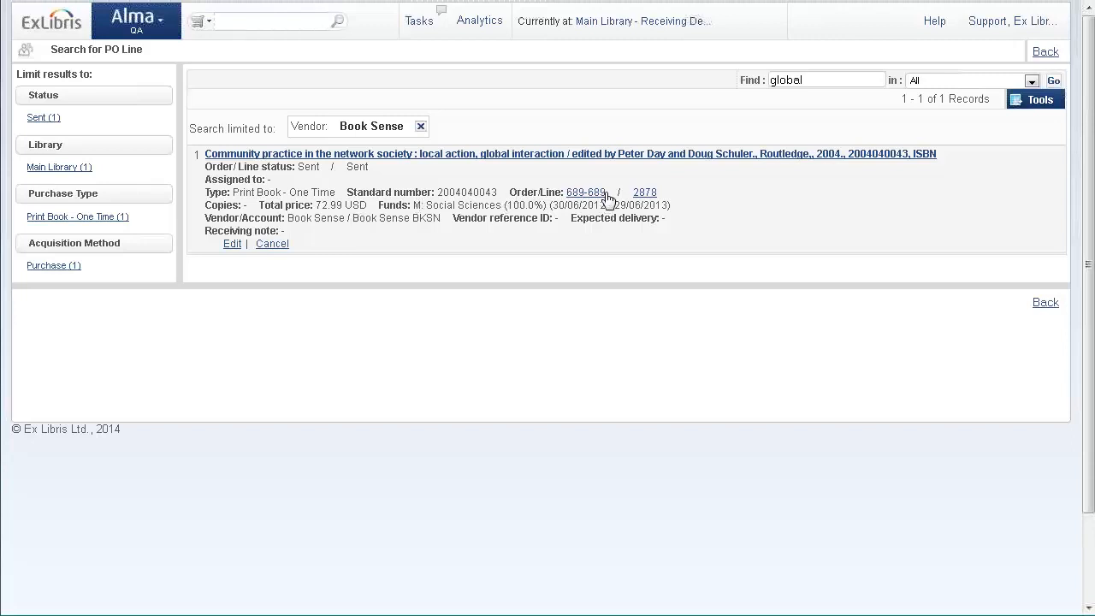
# - Note PO line 689-689, then reach Acquisitions > Advanced Tools > Change Vendor On Order from the Alma menu
pyautogui.doubleClick(585, 192)
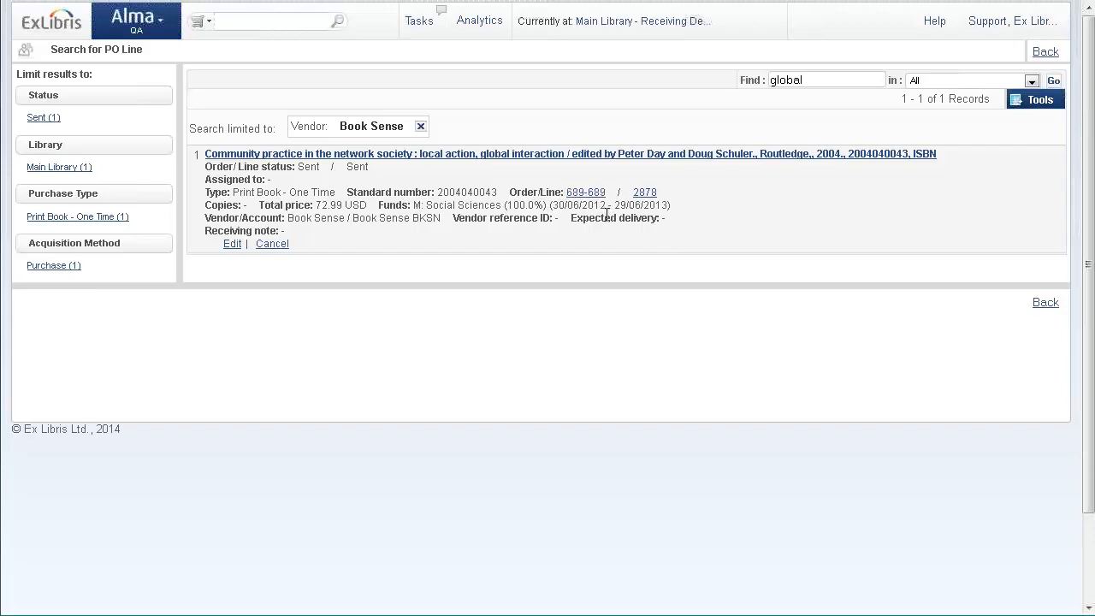
pyautogui.moveTo(157, 26)
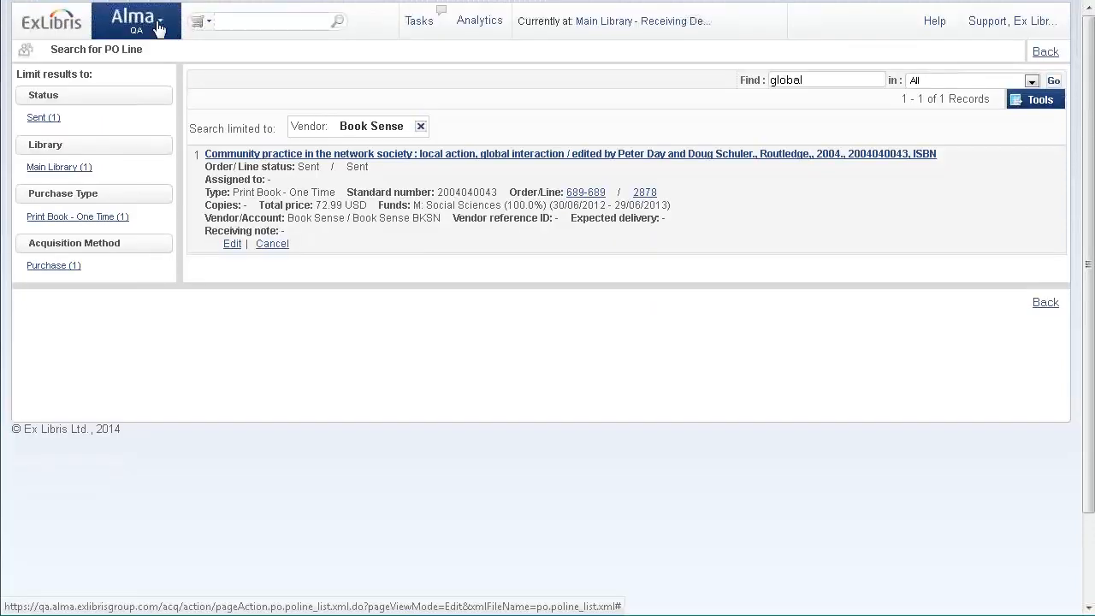
pyautogui.click(137, 21)
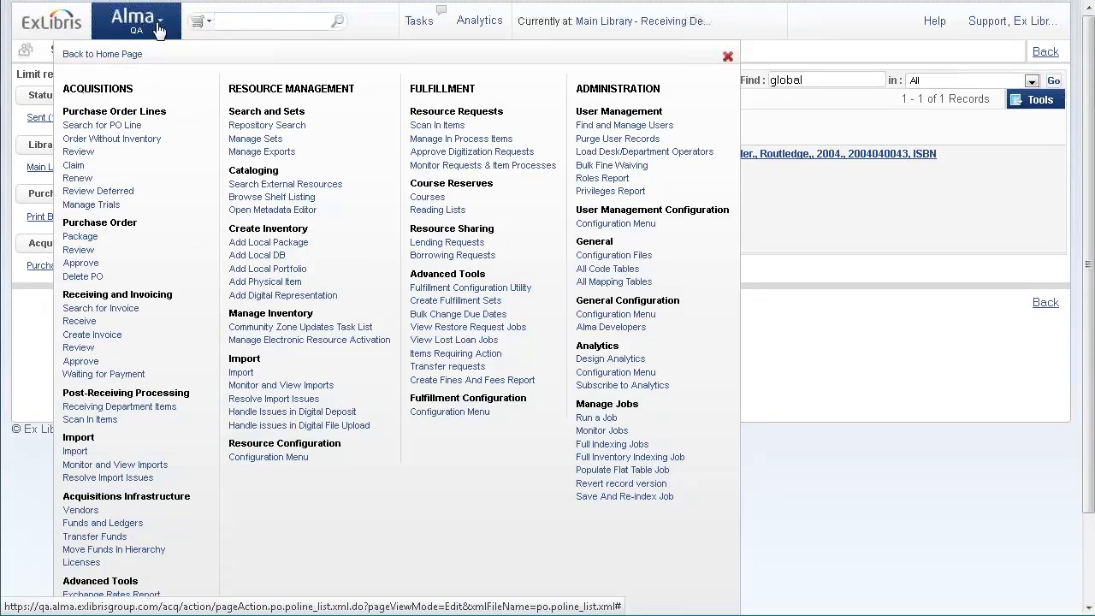
pyautogui.scroll(-3)
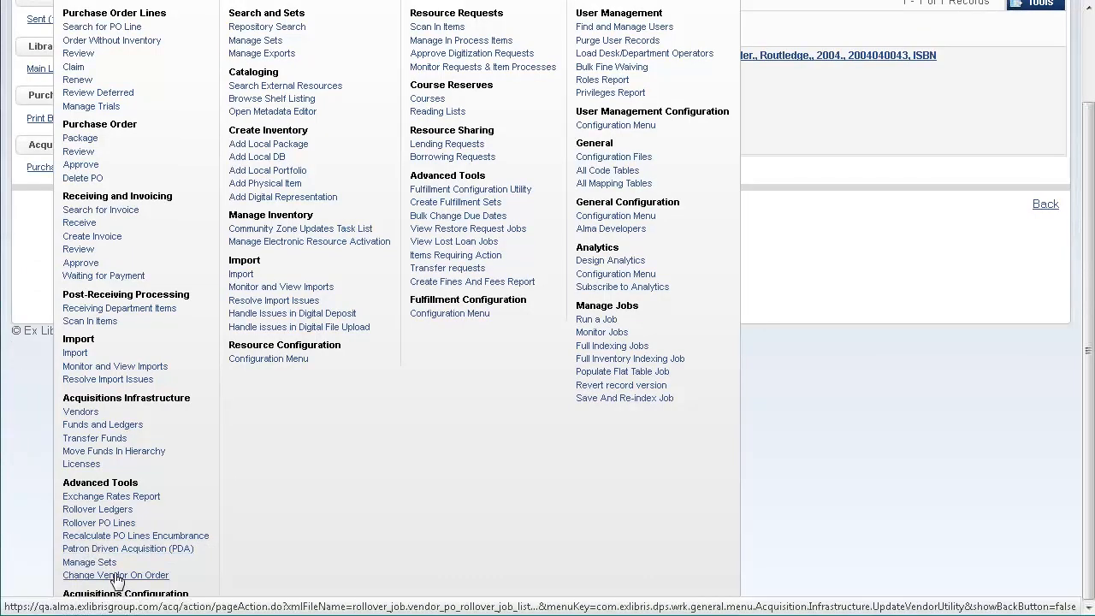
pyautogui.click(116, 575)
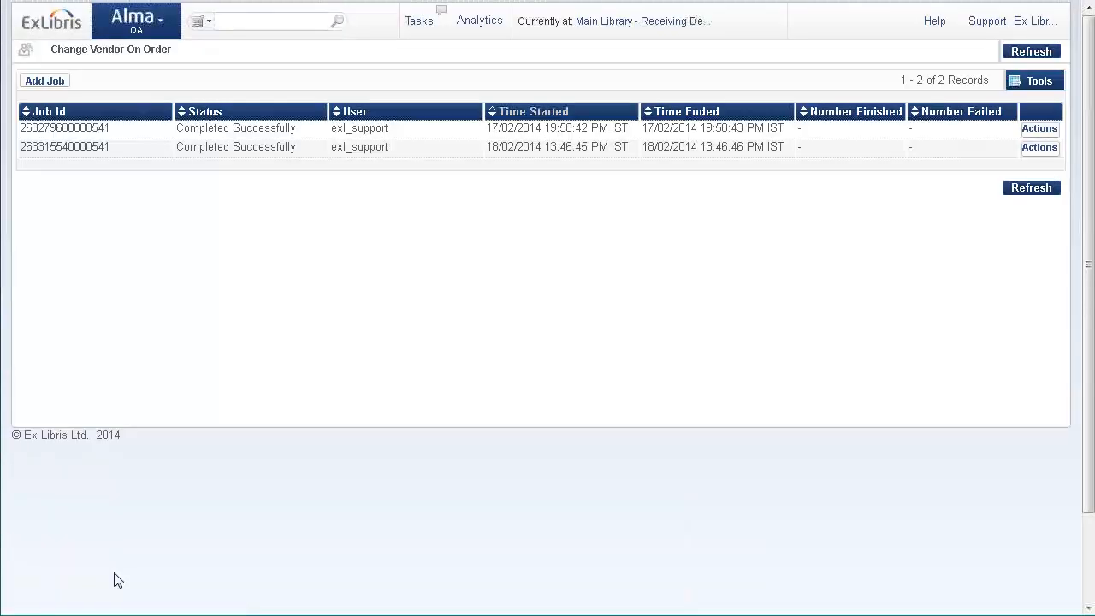
pyautogui.moveTo(381, 191)
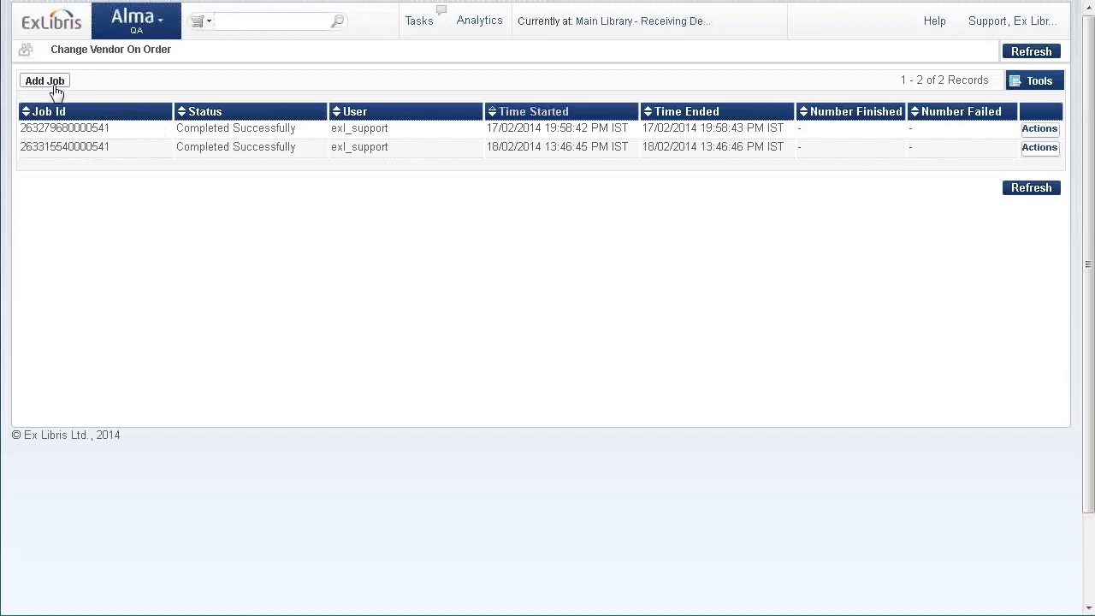
# - Add a job for PO 689-689, auto-filling Book Sense BKSN/BKSN as the source vendor
pyautogui.click(45, 80)
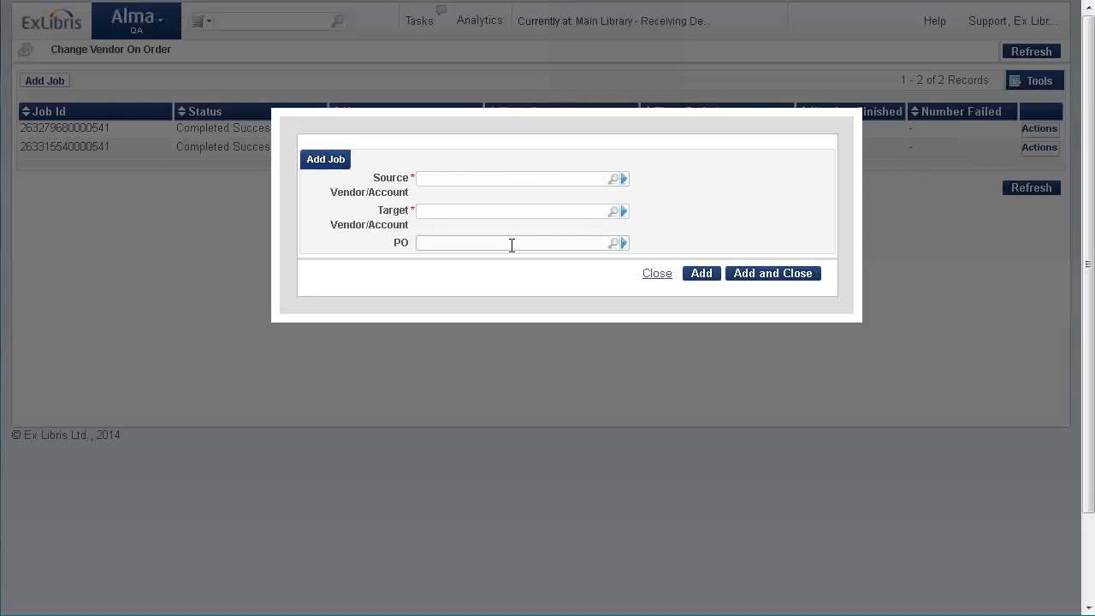
pyautogui.write('689-689')
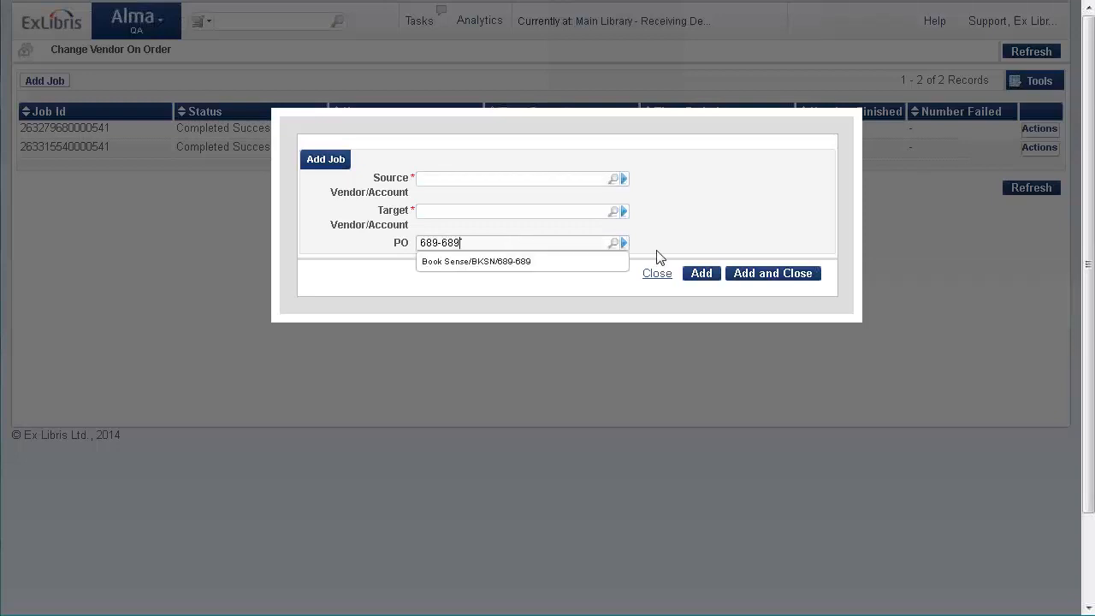
pyautogui.click(475, 260)
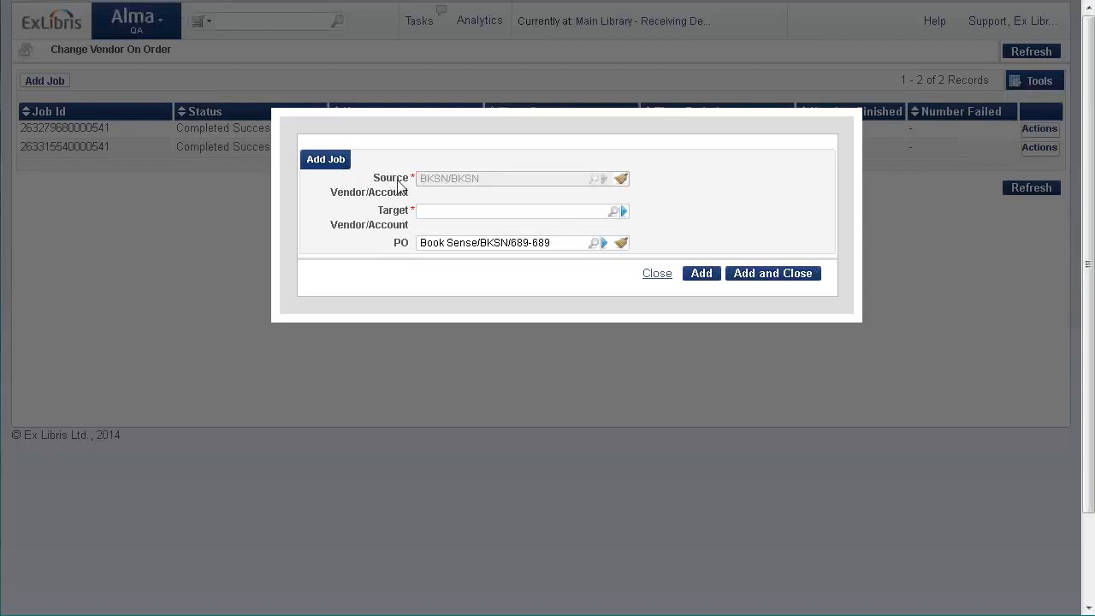
pyautogui.moveTo(436, 186)
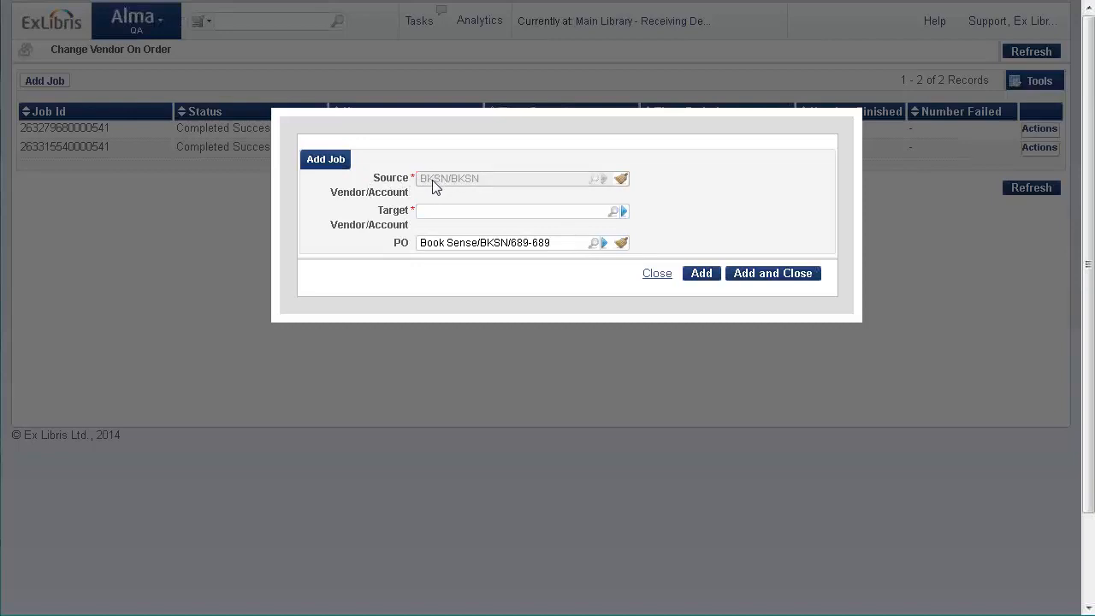
pyautogui.moveTo(404, 224)
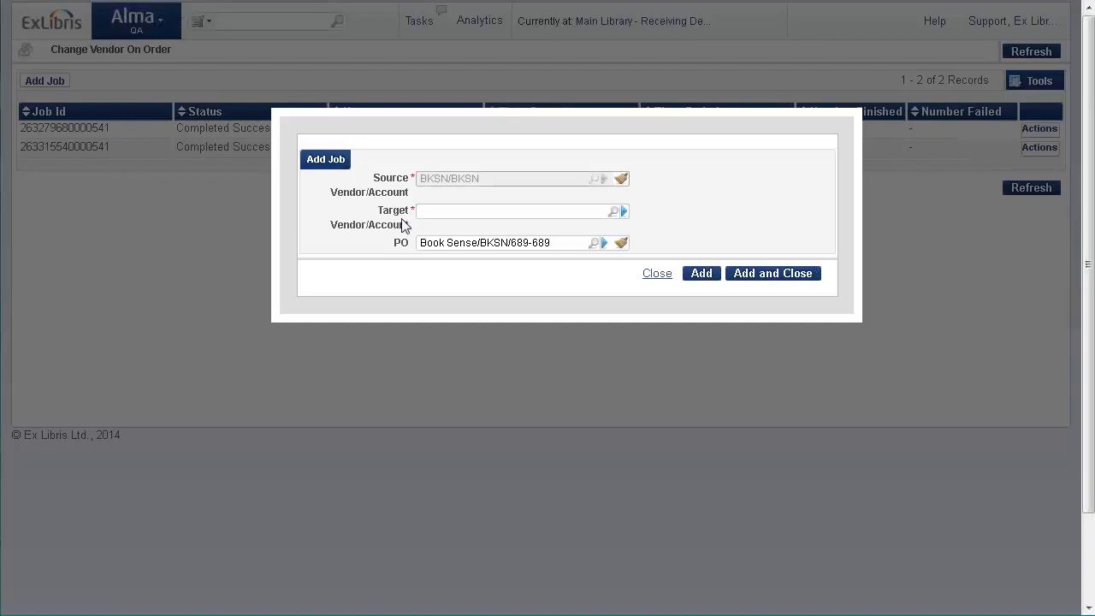
pyautogui.click(613, 212)
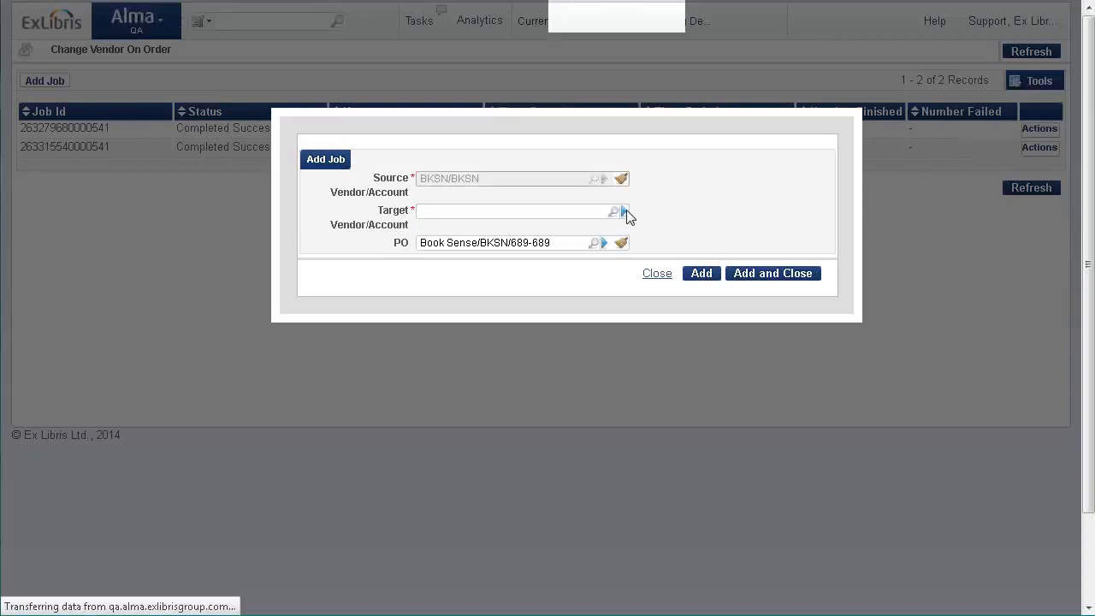
# - Search vendor accounts for 'mimi' by Vendor Name and select Mimi's Monographs account 0722
pyautogui.click(613, 212)
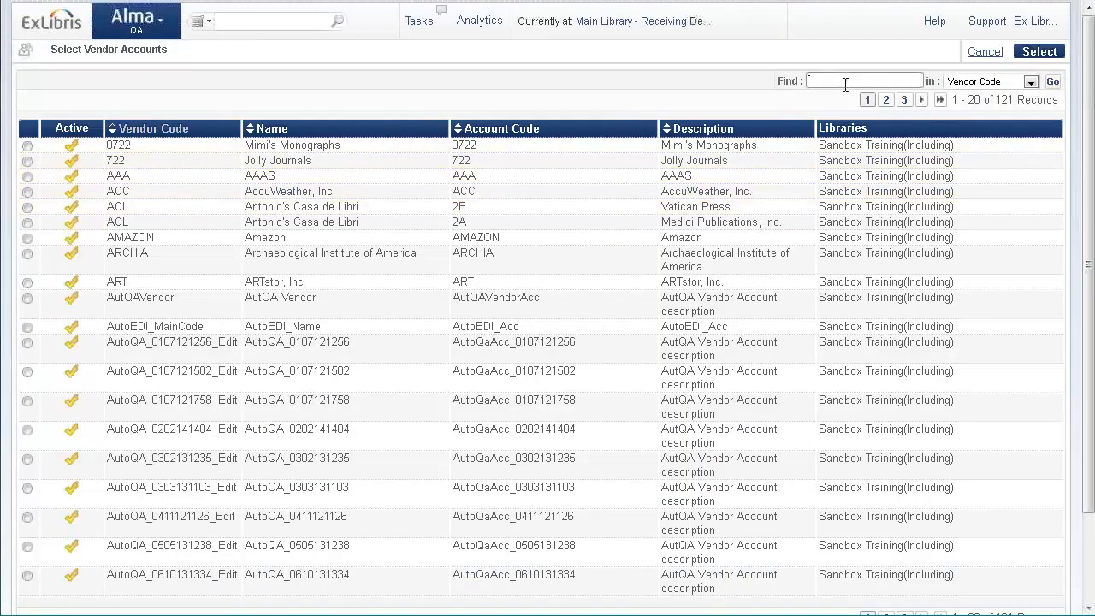
pyautogui.write('mimi')
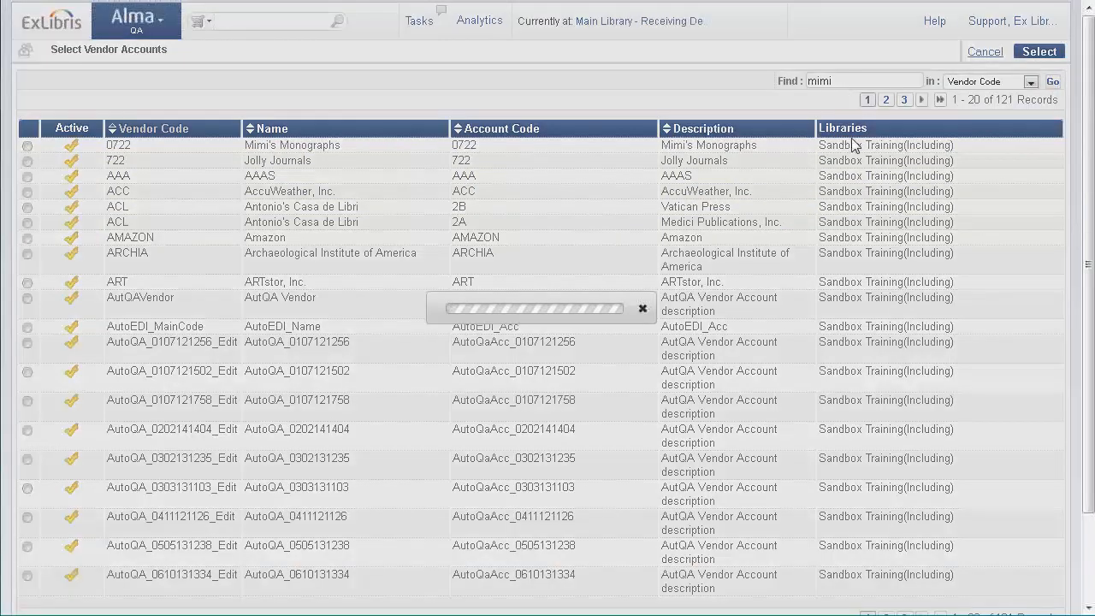
pyautogui.click(1052, 82)
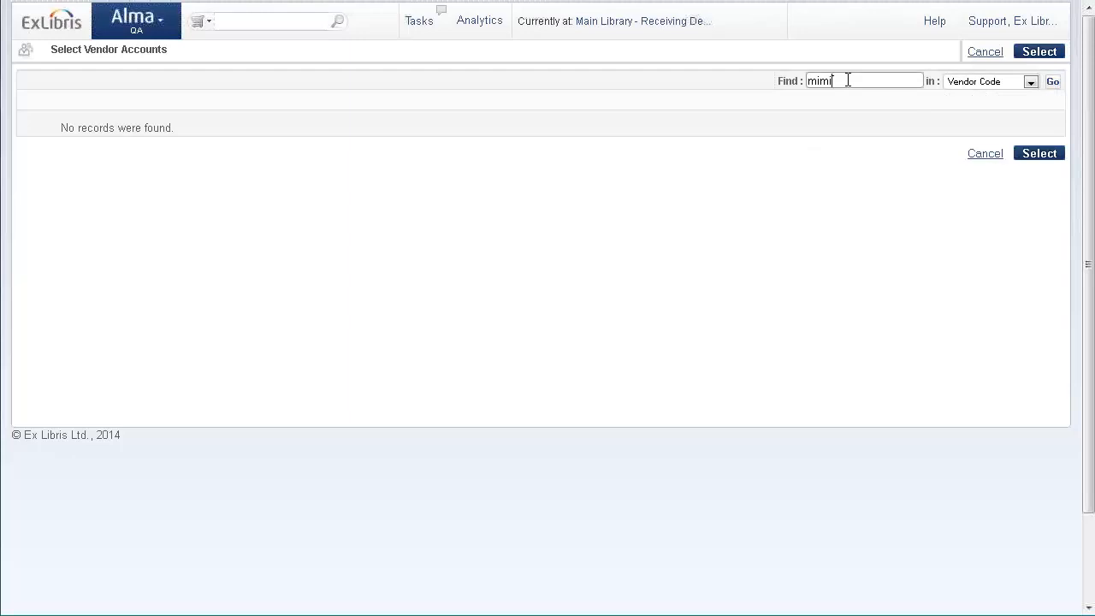
pyautogui.click(1030, 82)
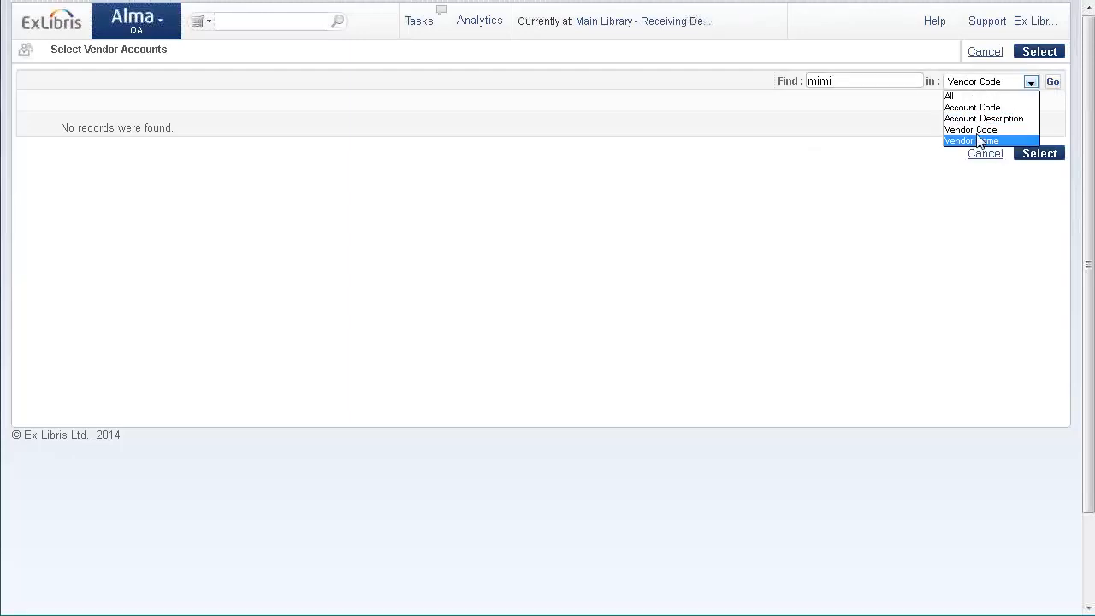
pyautogui.click(971, 140)
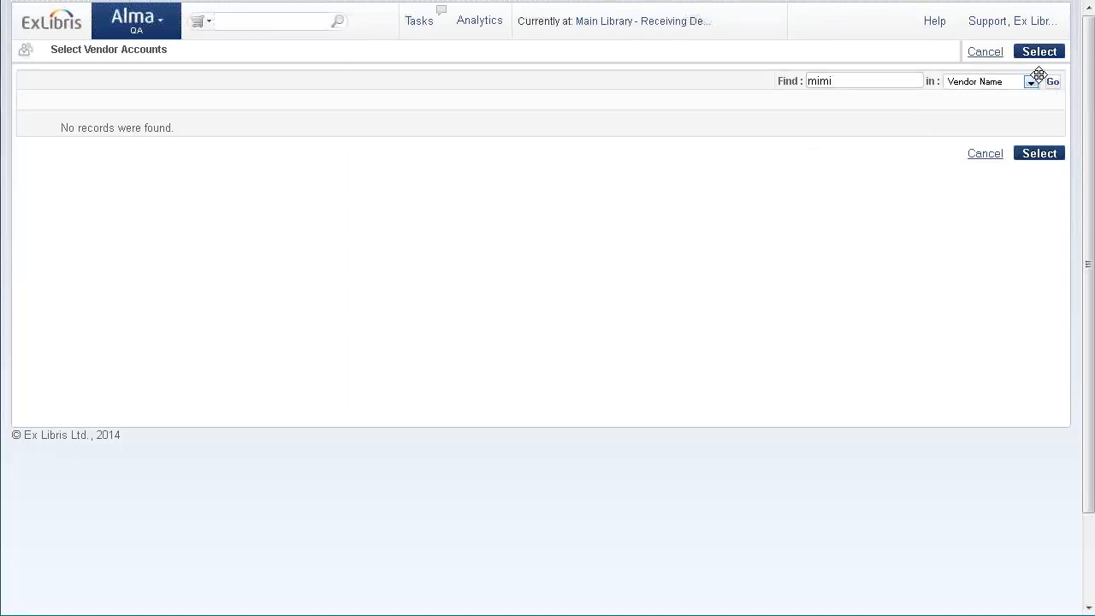
pyautogui.click(1051, 82)
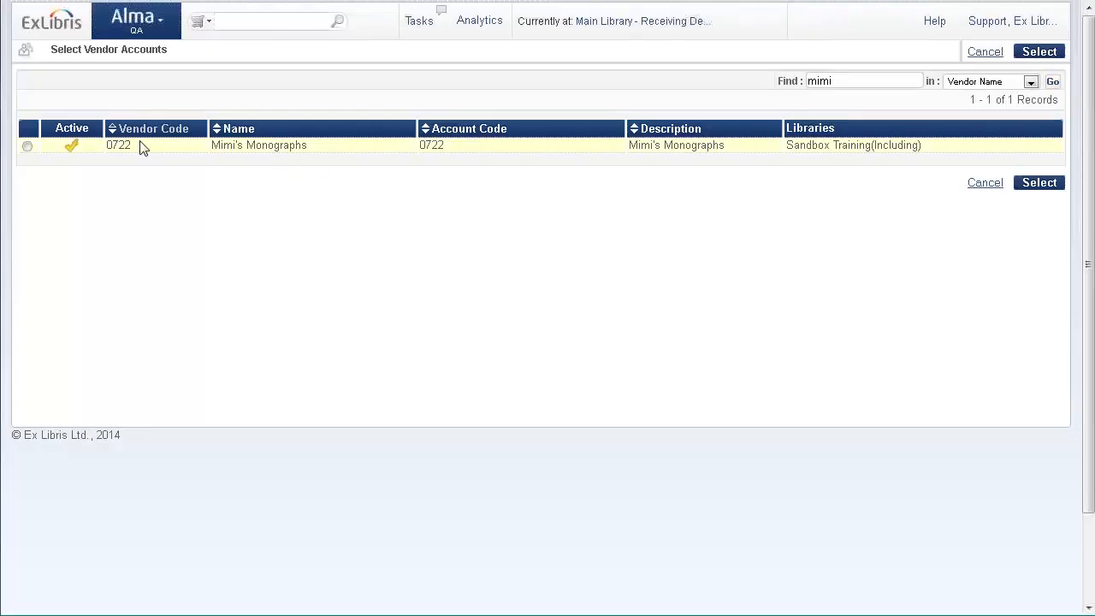
pyautogui.moveTo(28, 147)
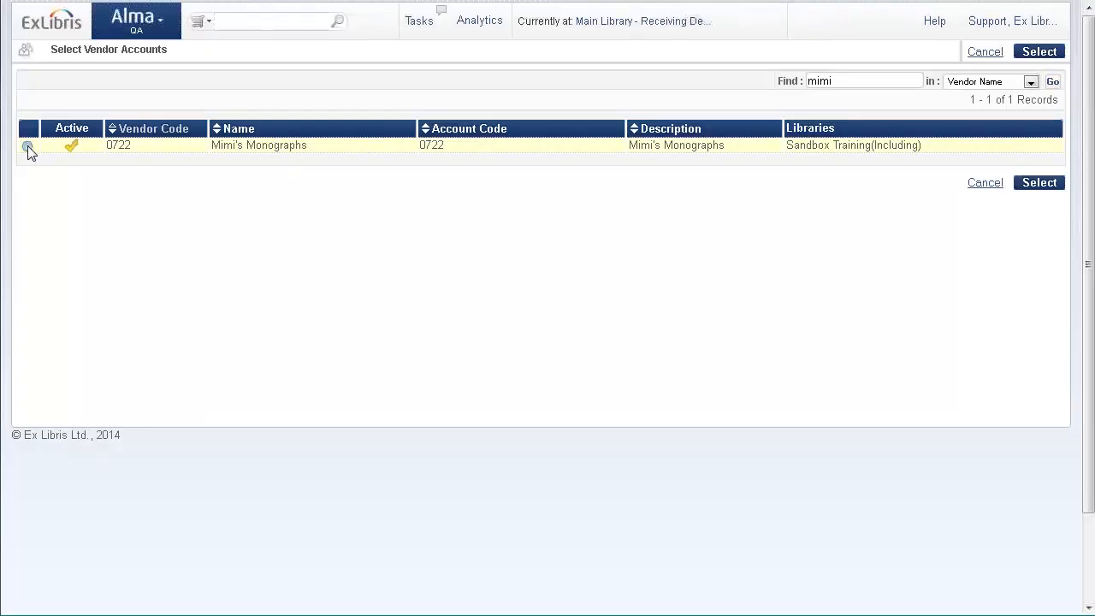
pyautogui.click(28, 145)
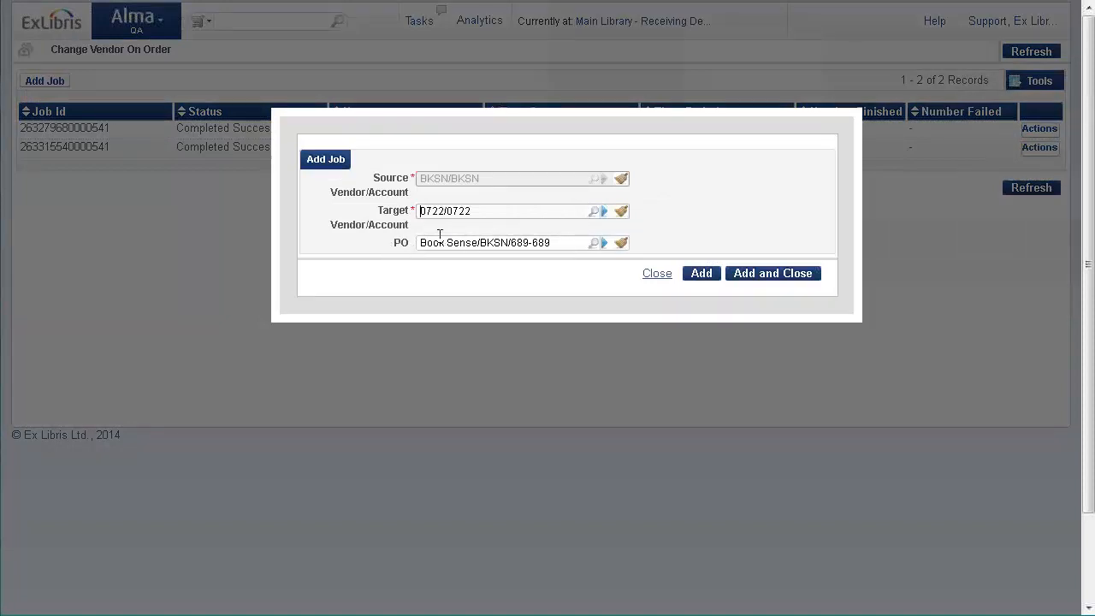
pyautogui.moveTo(470, 184)
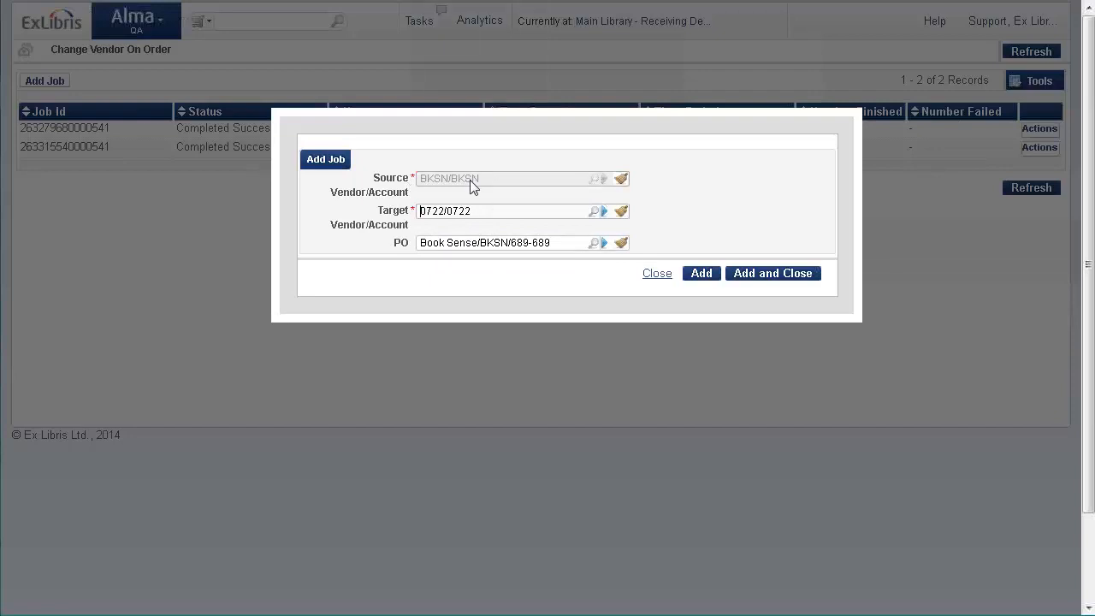
pyautogui.moveTo(419, 190)
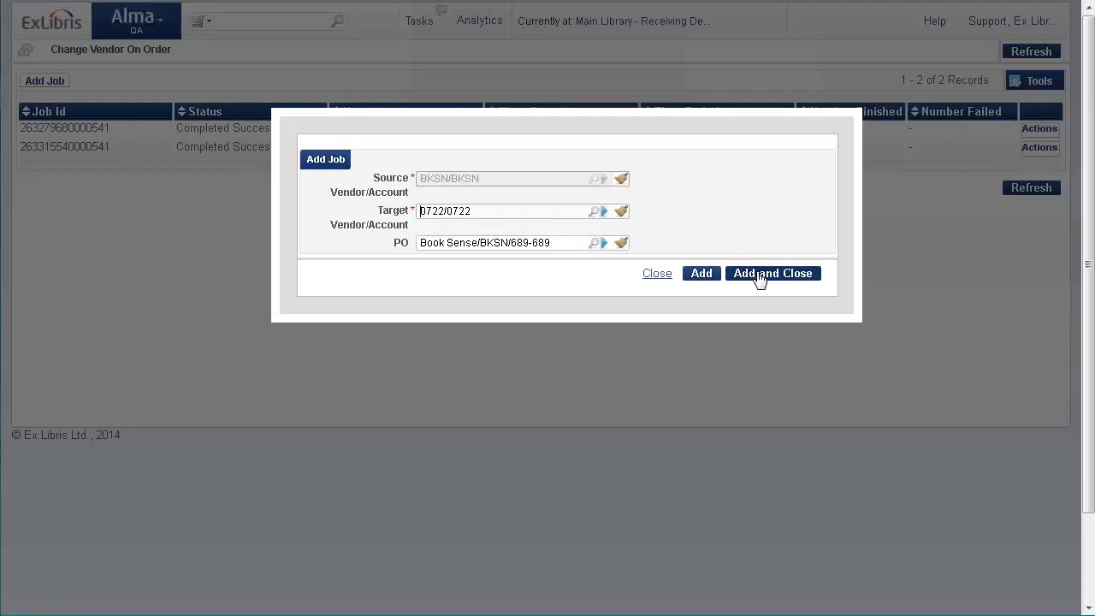
# - Add and close the job moving PO 689-689 to Mimi's Monographs 0722/0722
pyautogui.click(773, 273)
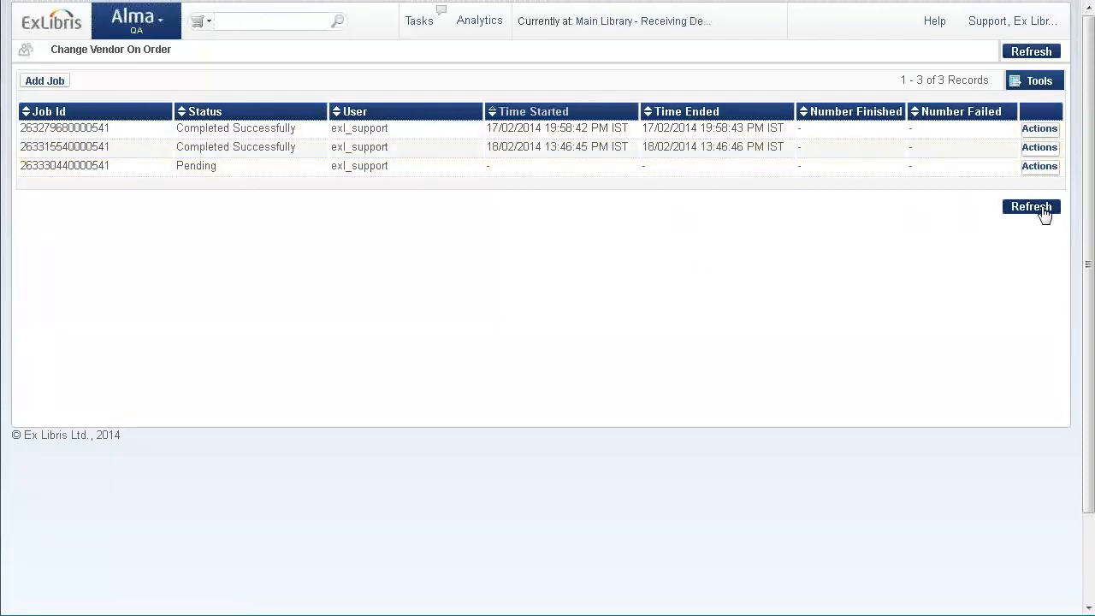
# - Refresh until the third job shows Completed Successfully, then return to the PO line results
pyautogui.click(1030, 205)
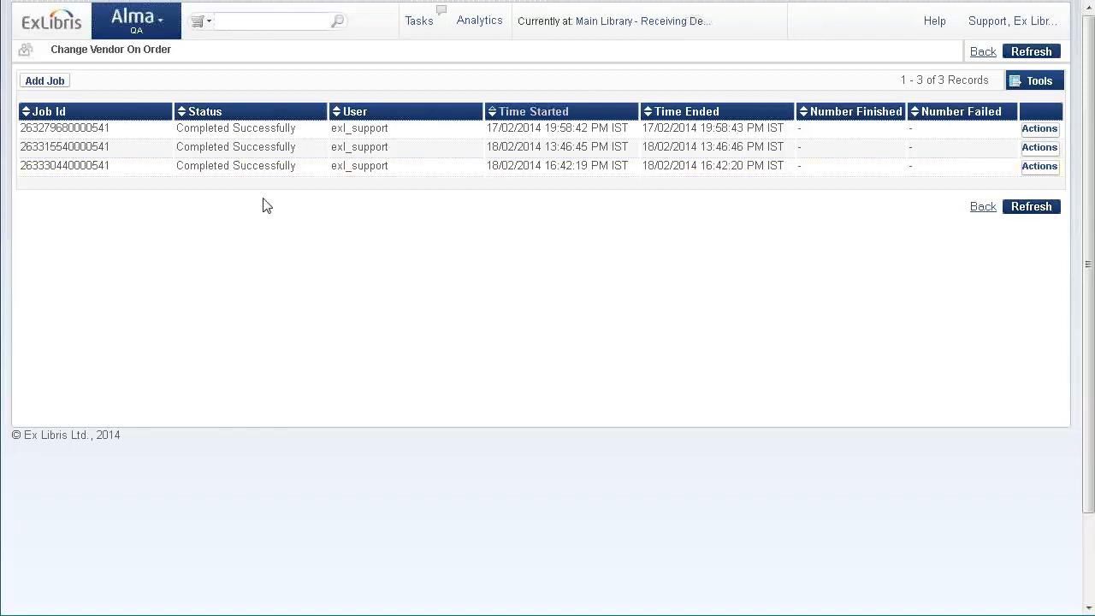
pyautogui.click(270, 21)
pyautogui.write('global')
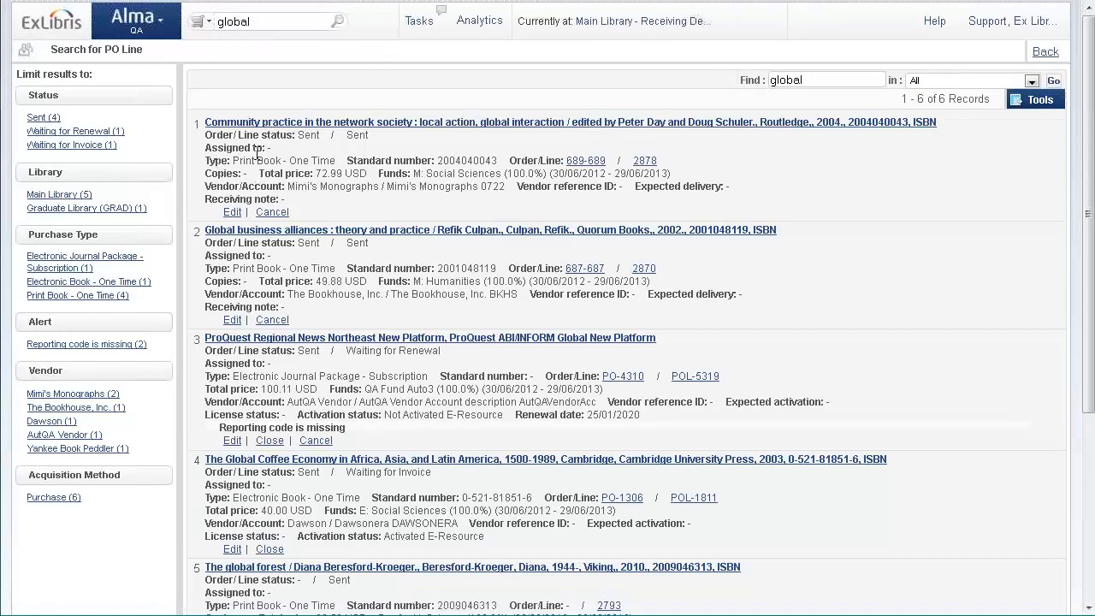
pyautogui.moveTo(479, 140)
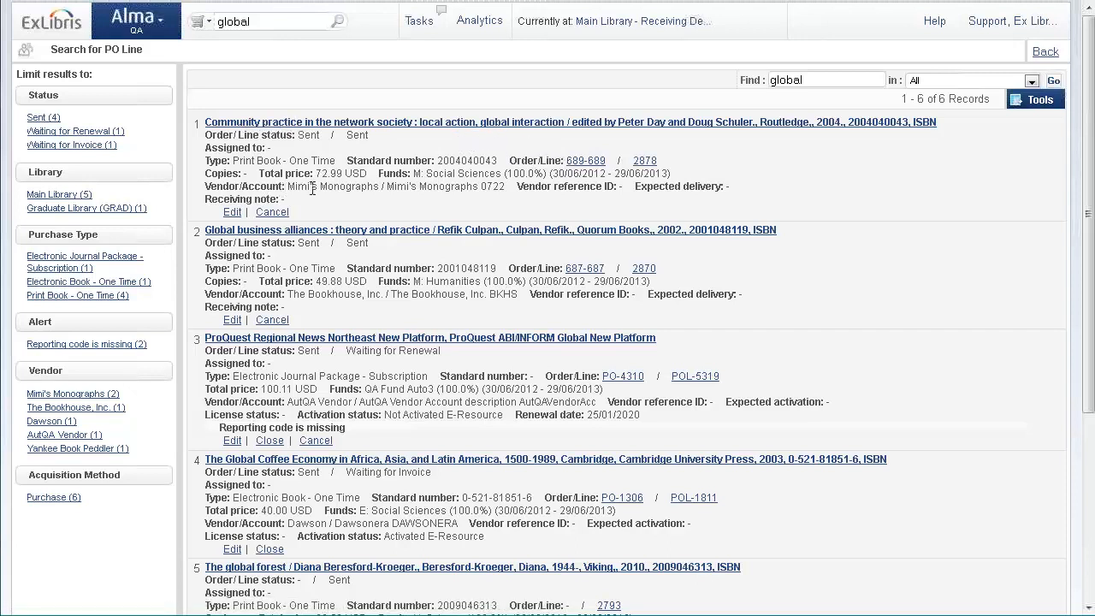
pyautogui.moveTo(383, 190)
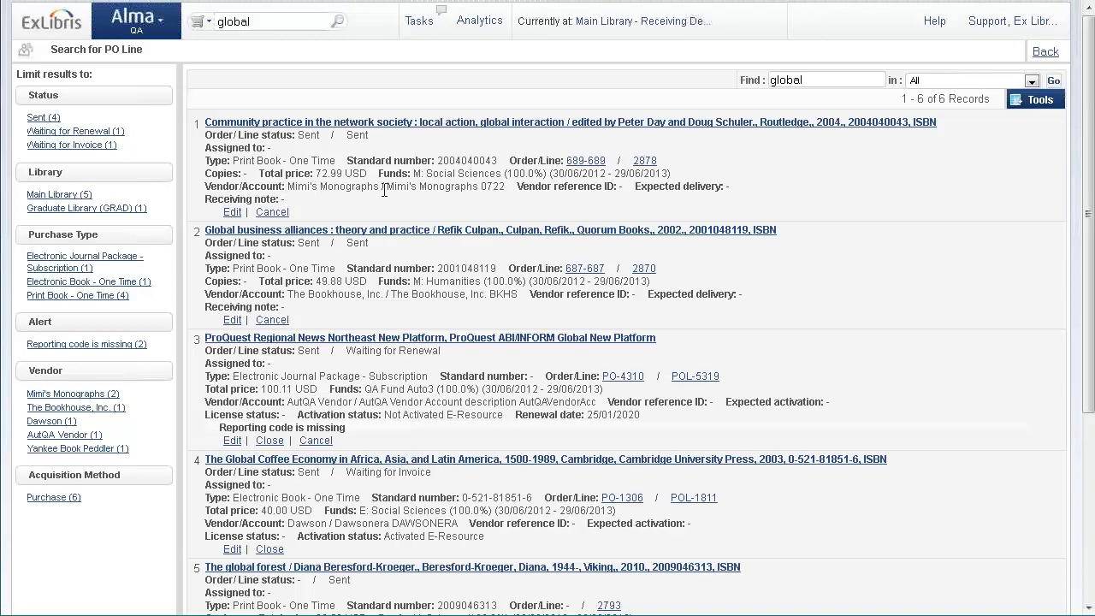
pyautogui.moveTo(534, 174)
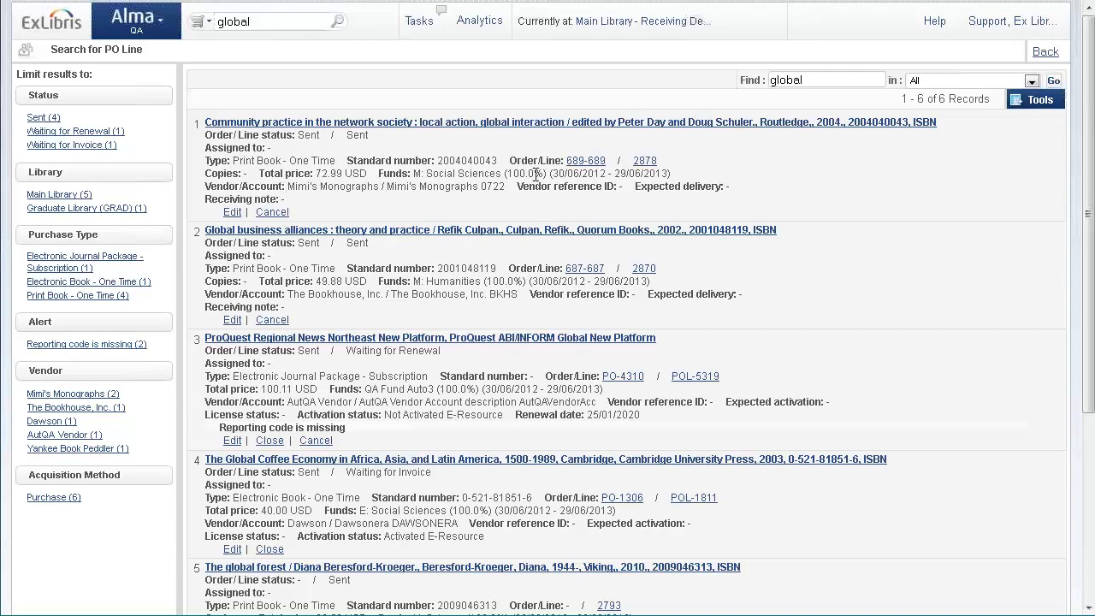